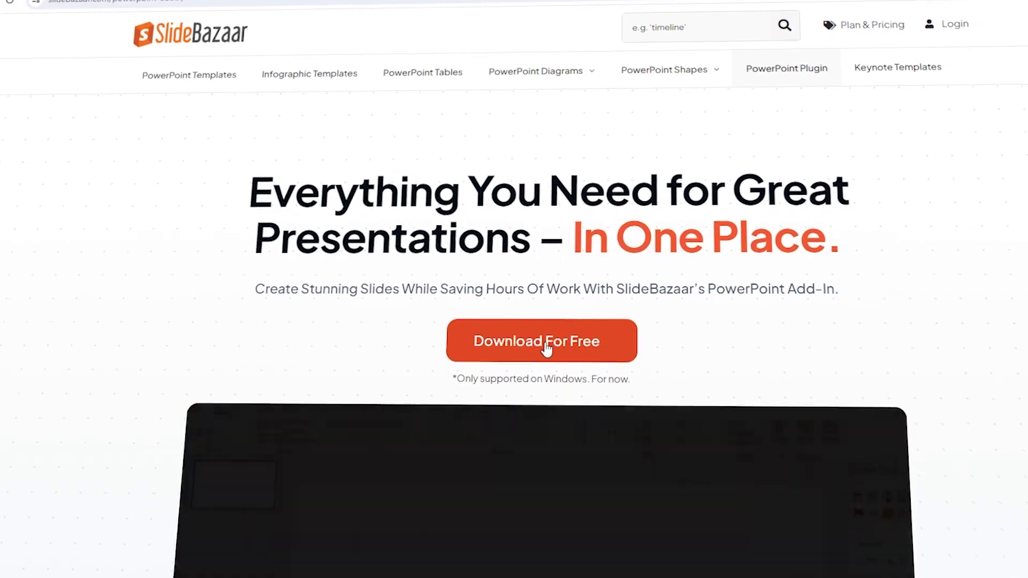
# - Get the free SlideBazaar add-in and page through its icon library
pyautogui.click(541, 340)
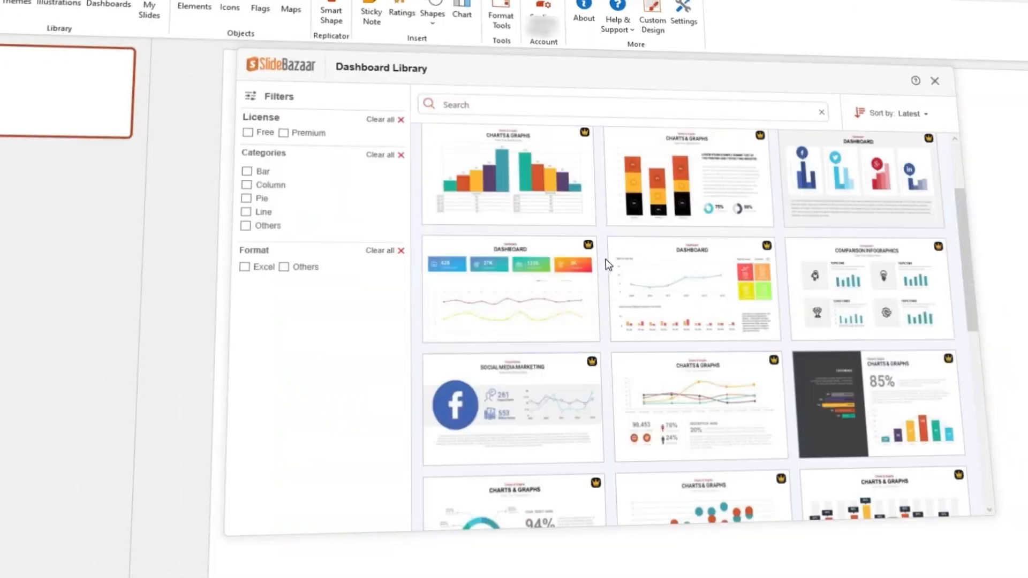
pyautogui.scroll(-3)
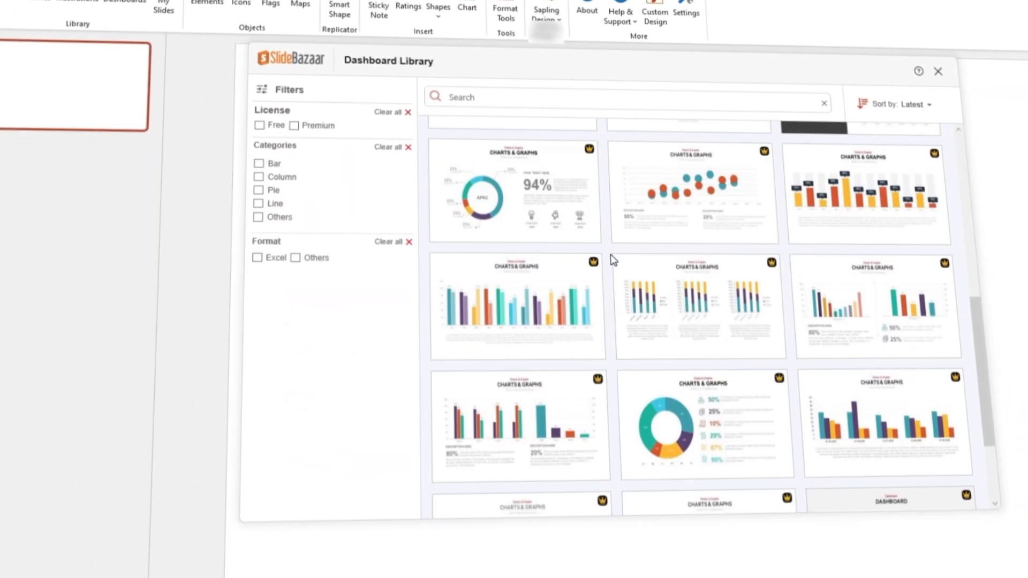
pyautogui.click(231, 12)
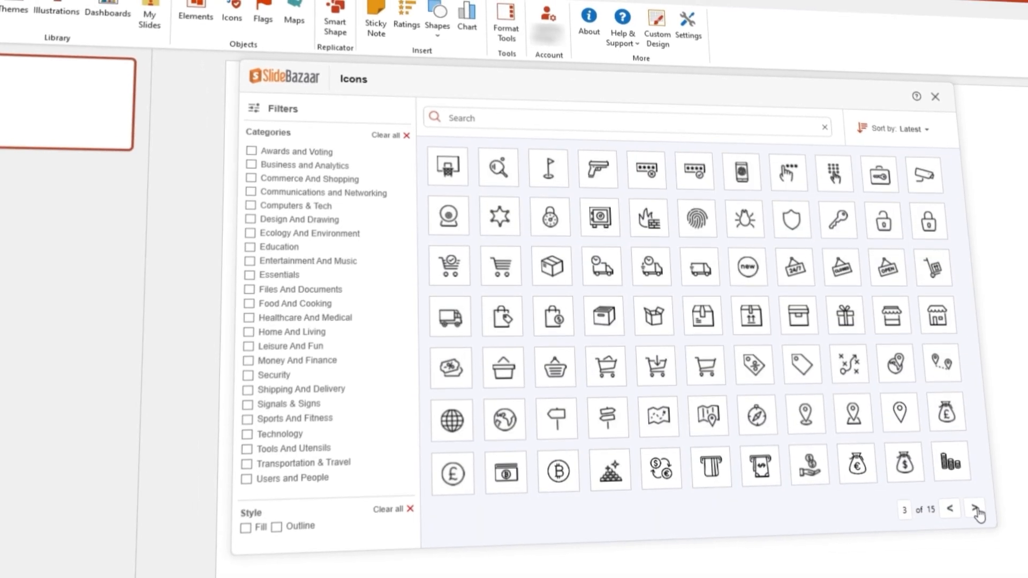
pyautogui.click(933, 97)
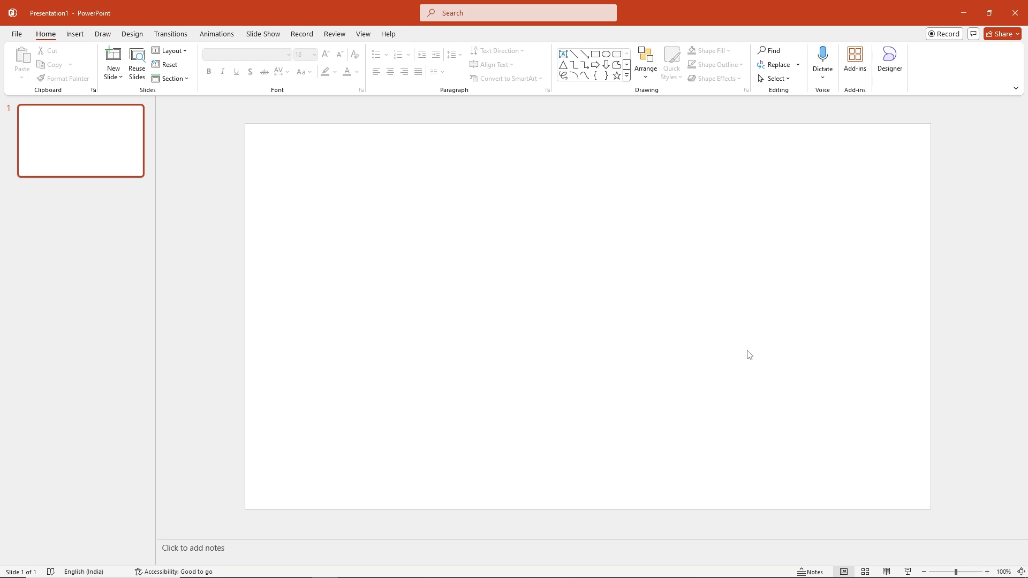
pyautogui.moveTo(101, 55)
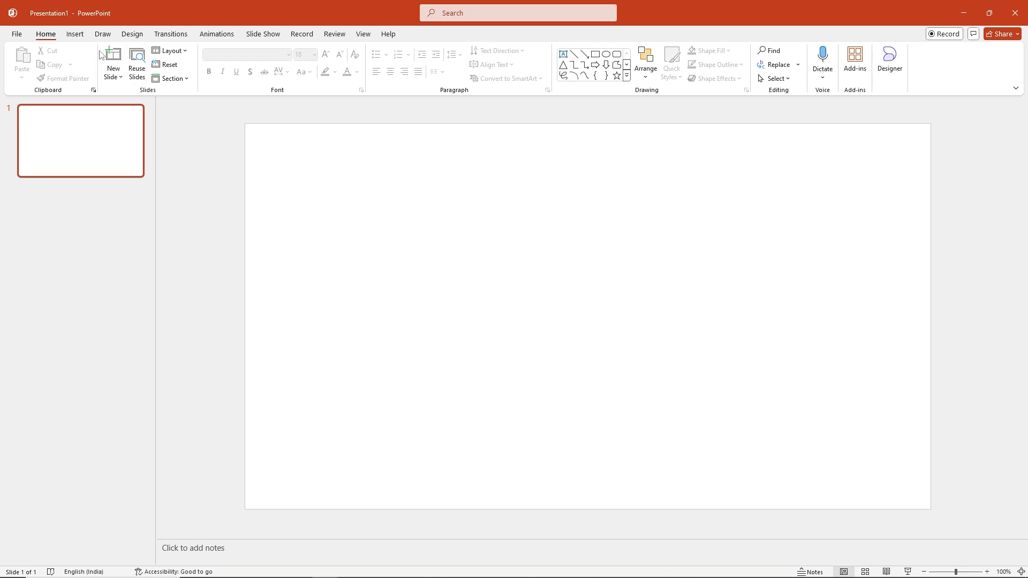
# - Draw a large blue isosceles triangle in the centre of the blank slide
pyautogui.click(74, 33)
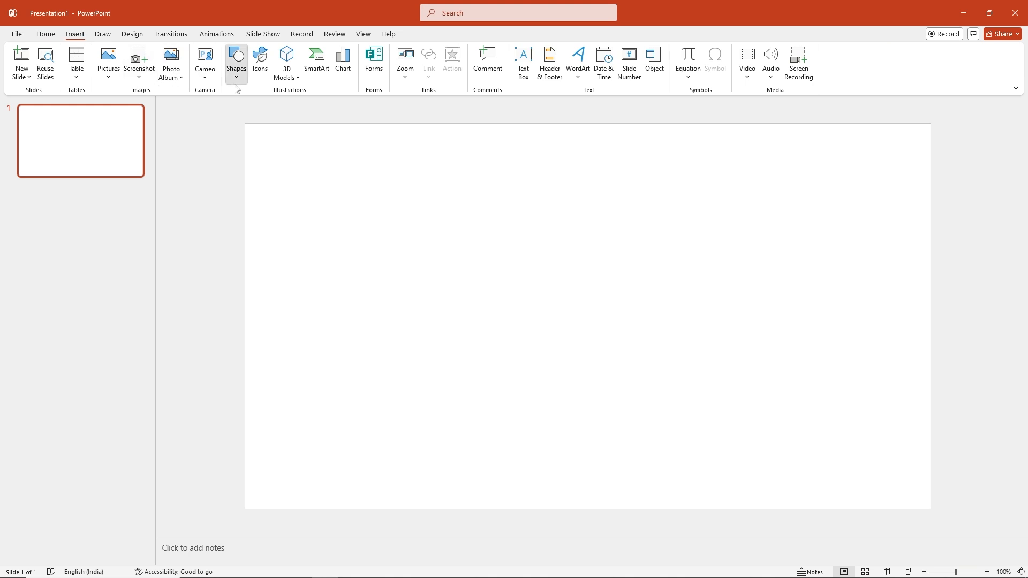
pyautogui.click(236, 59)
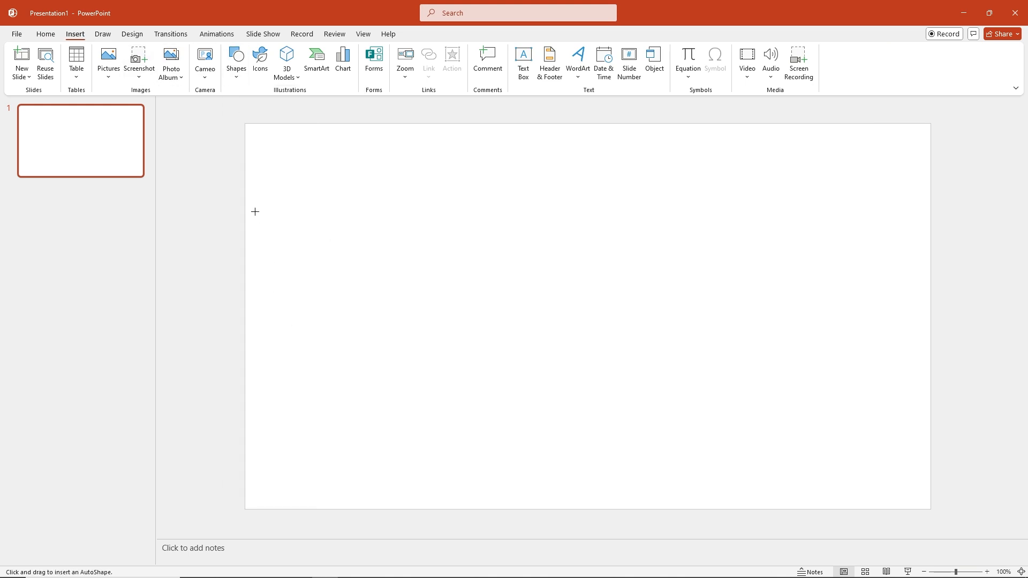
pyautogui.moveTo(442, 202)
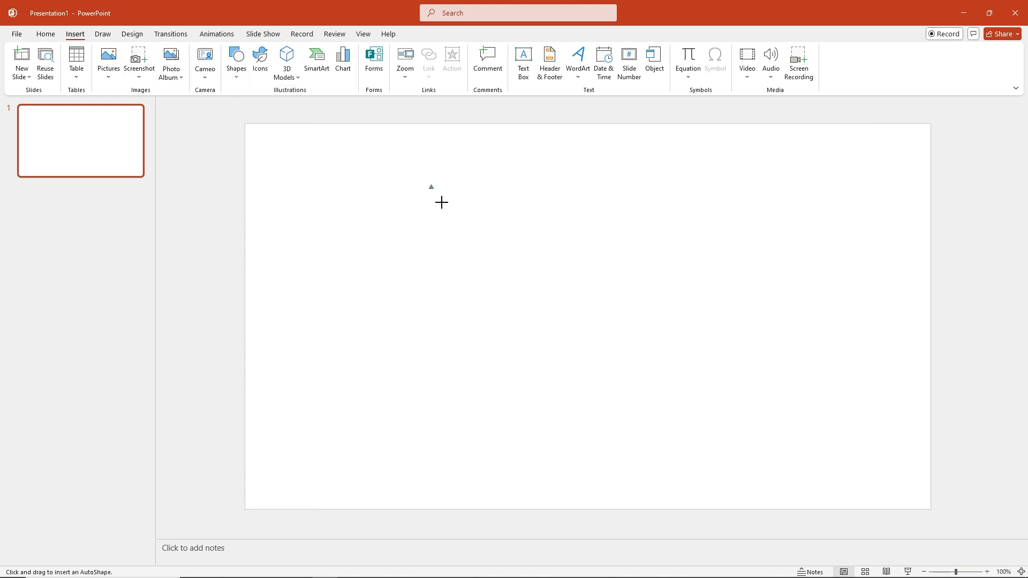
pyautogui.moveTo(441, 202); pyautogui.dragTo(717, 448)
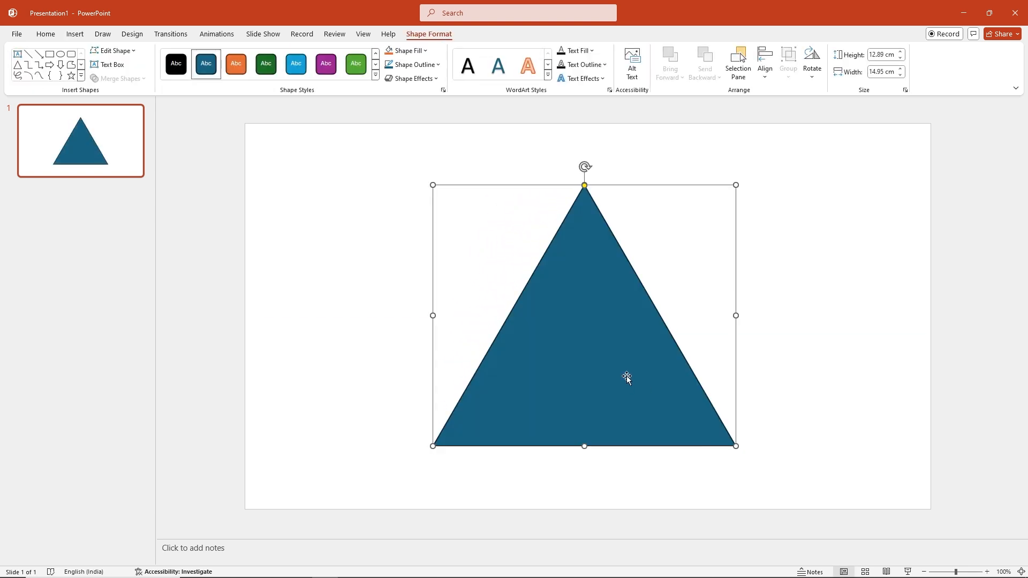
pyautogui.moveTo(360, 233)
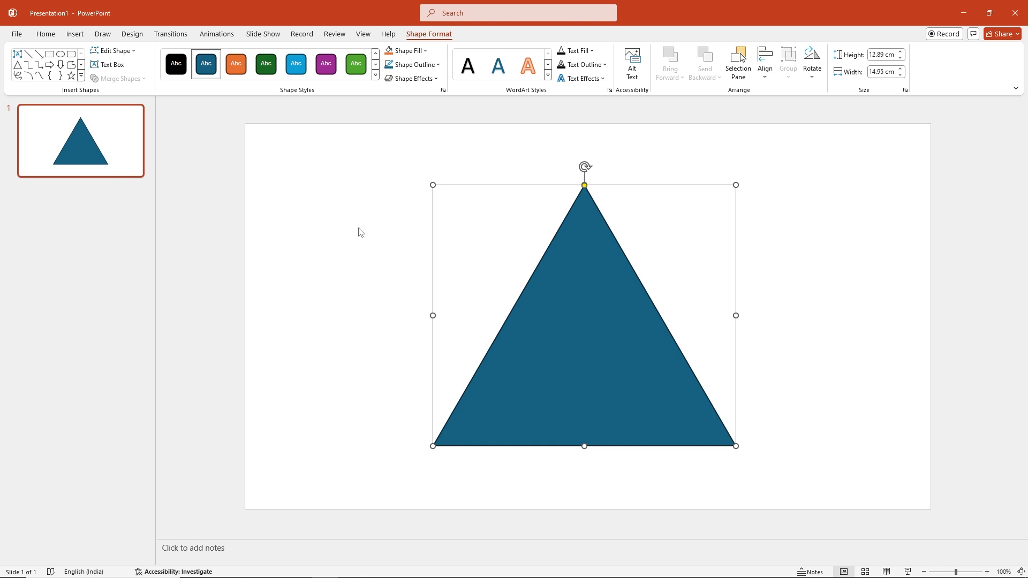
# - Draw a thin rectangle bar and duplicate it into bars crossing the triangle at even heights
pyautogui.click(73, 34)
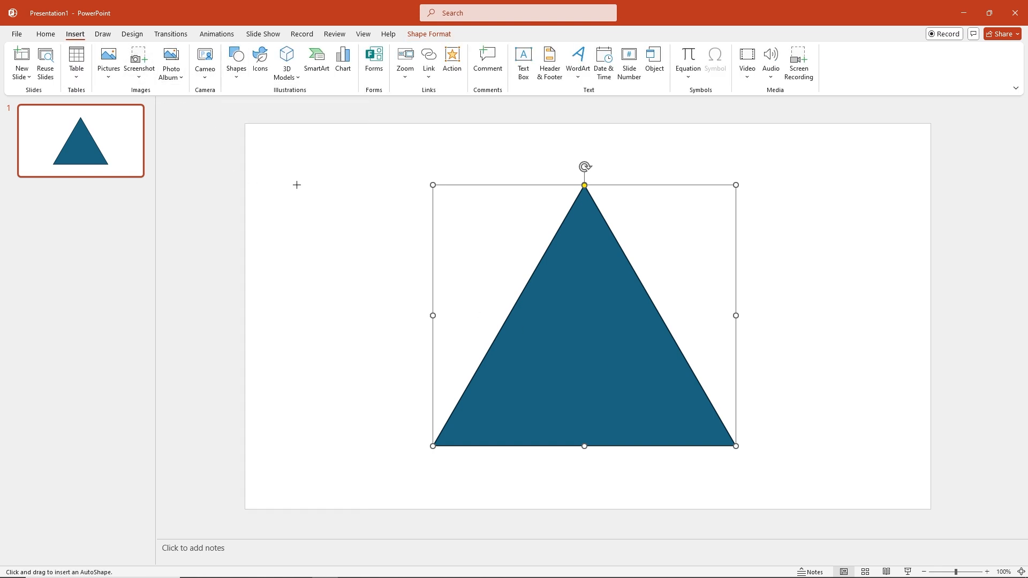
pyautogui.moveTo(375, 171)
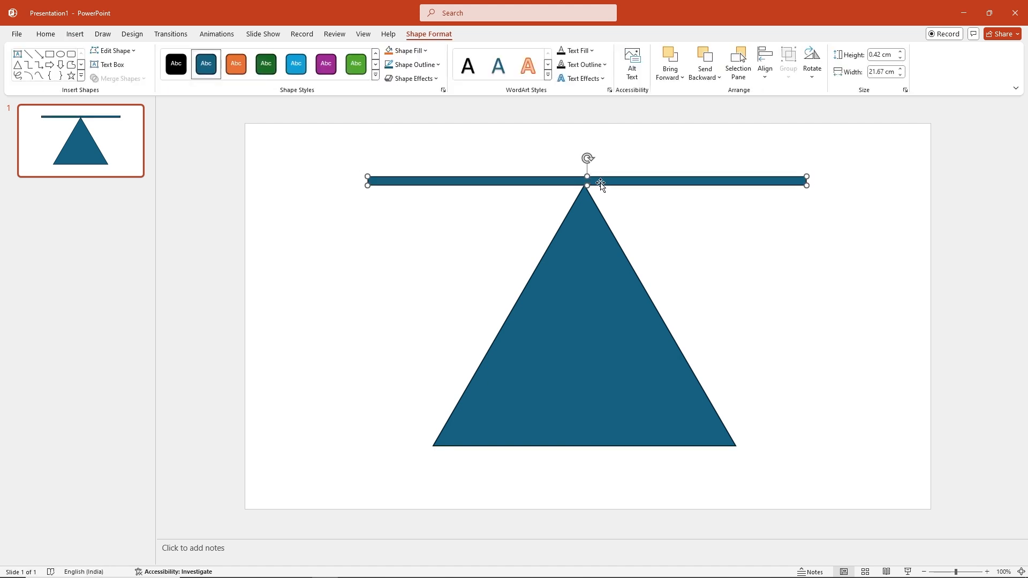
pyautogui.press('ctrl+d')
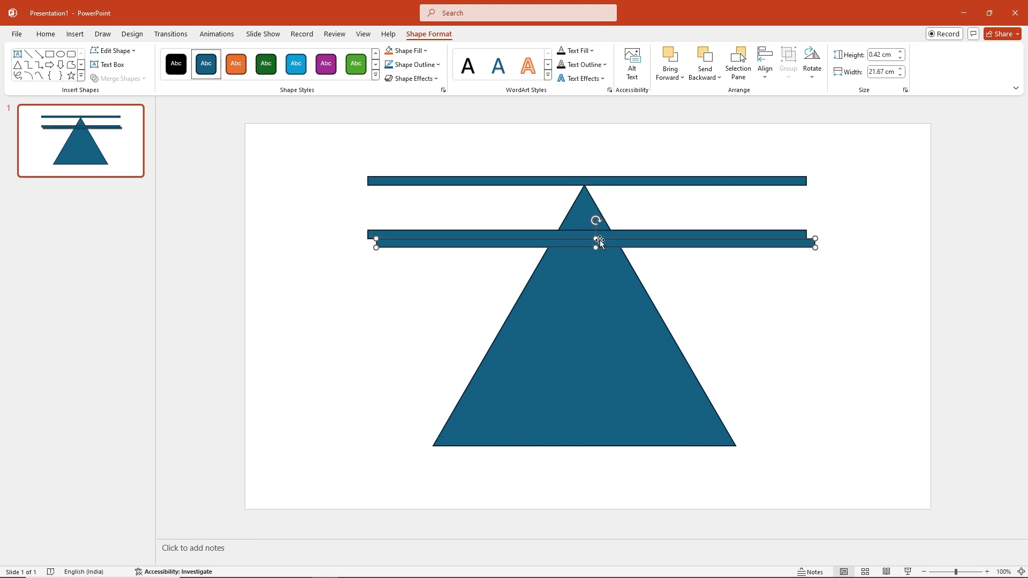
pyautogui.moveTo(595, 243); pyautogui.dragTo(595, 306)
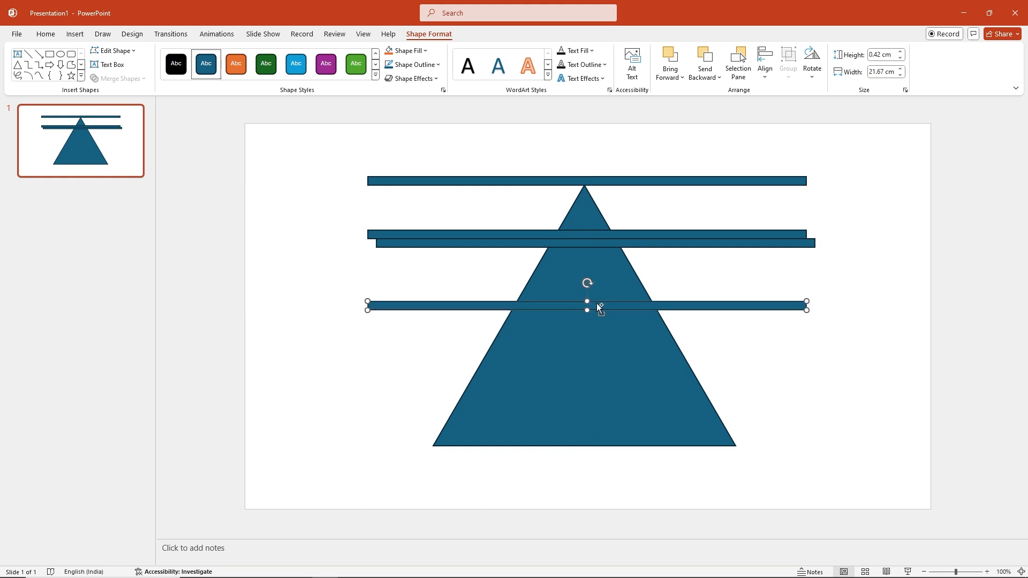
pyautogui.moveTo(586, 305); pyautogui.dragTo(600, 379)
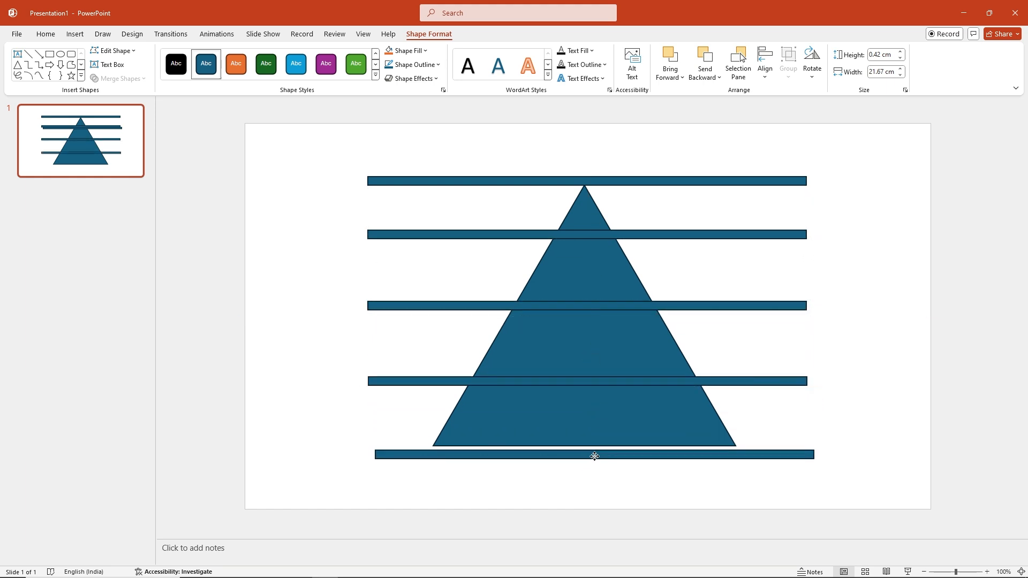
pyautogui.click(593, 454)
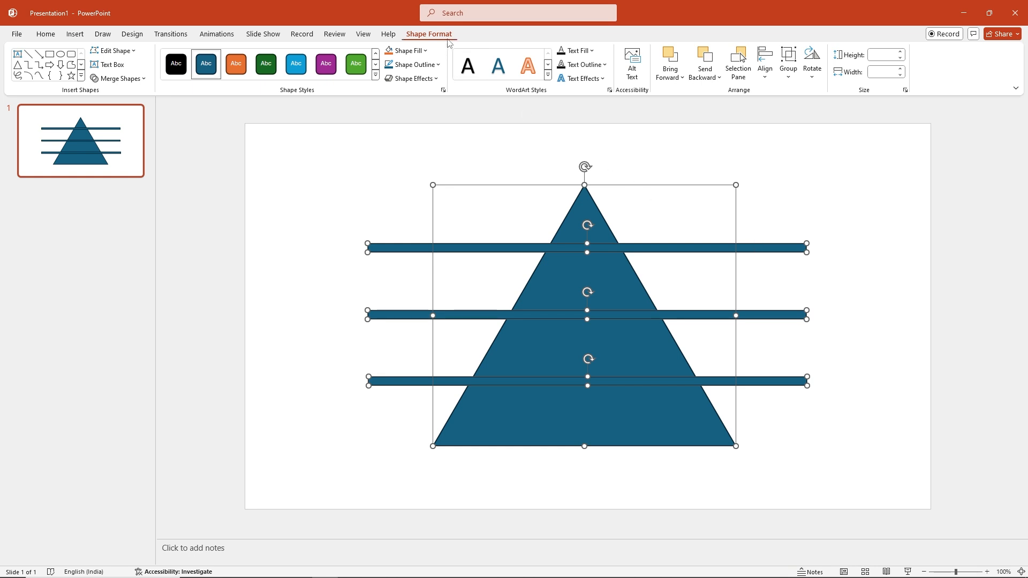
# - Fragment the triangle and bars with Merge Shapes into separate stacked tiers
pyautogui.click(120, 78)
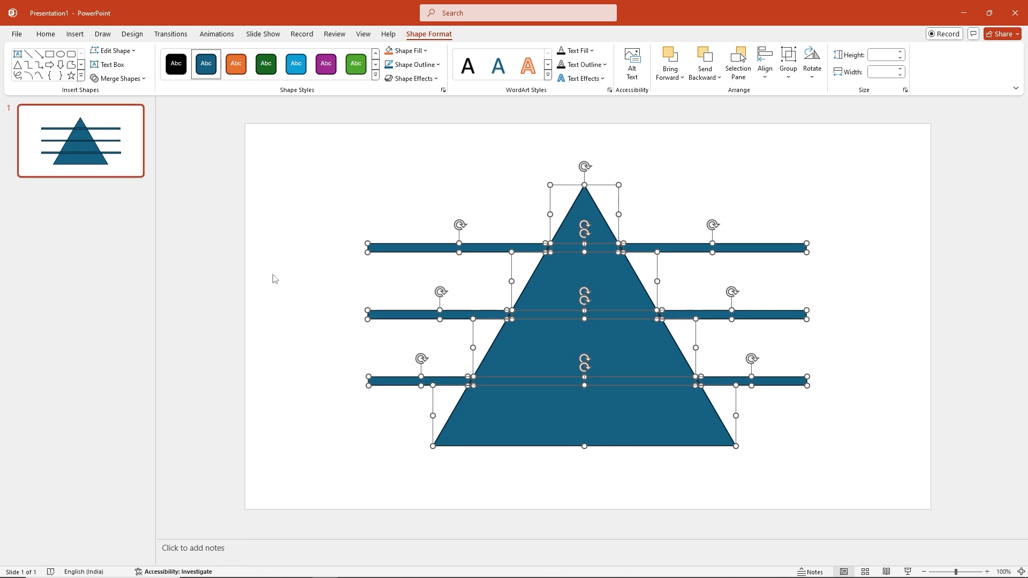
pyautogui.click(300, 302)
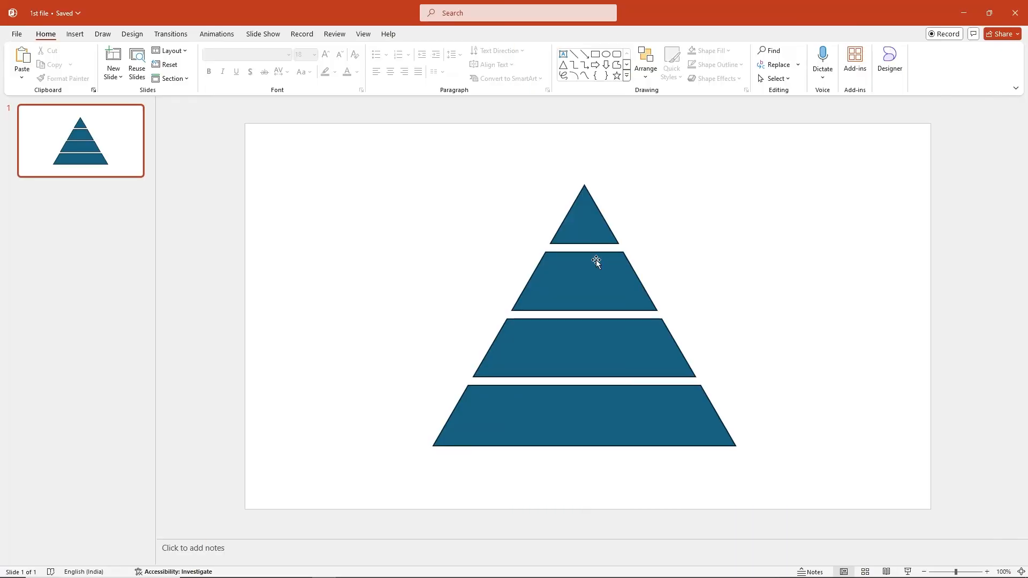
# - Delete the leftover bar pieces, leaving four separated blue pyramid tiers
pyautogui.click(584, 282)
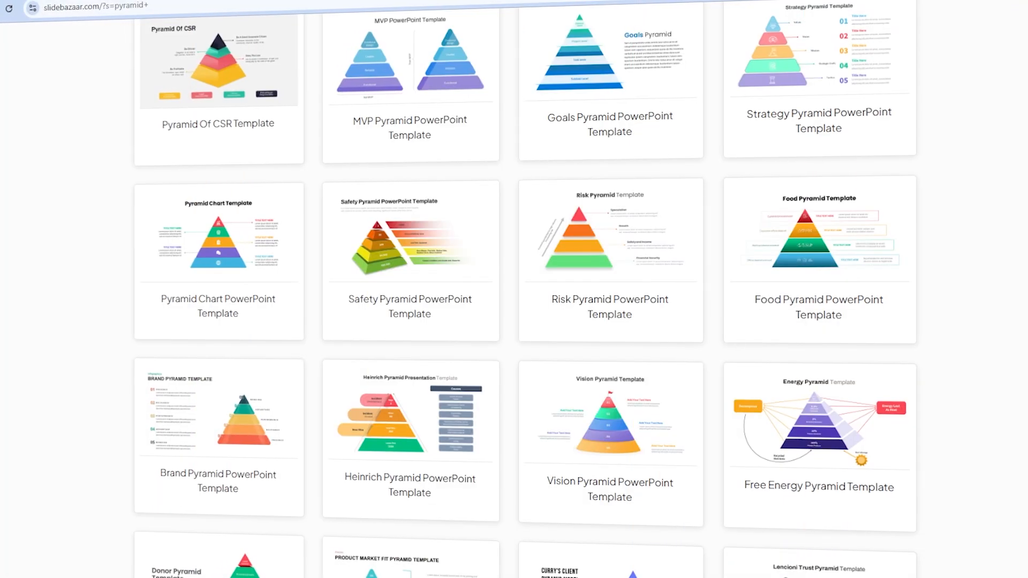
pyautogui.scroll(-3)
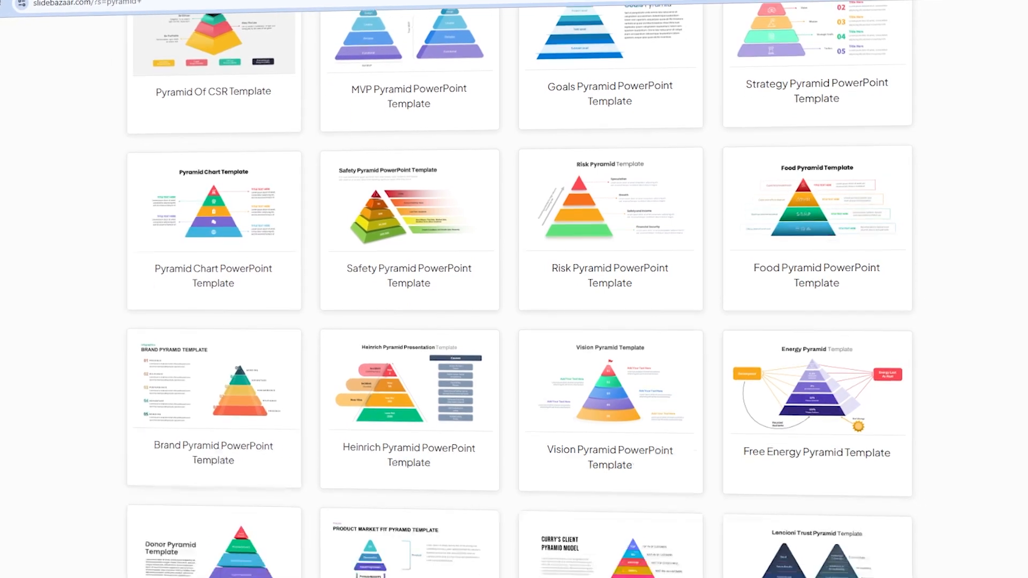
pyautogui.scroll(-3)
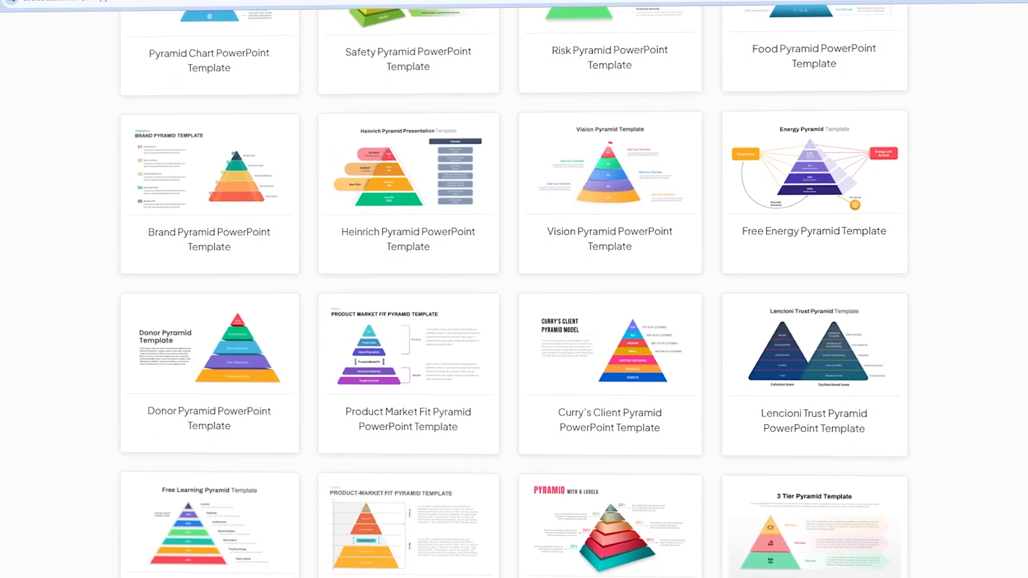
pyautogui.scroll(-3)
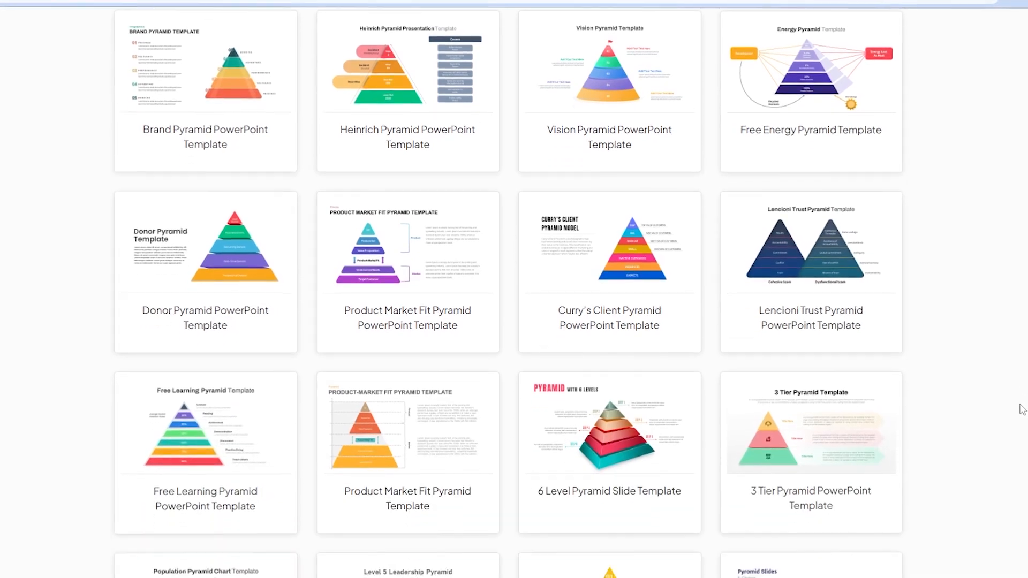
pyautogui.scroll(-3)
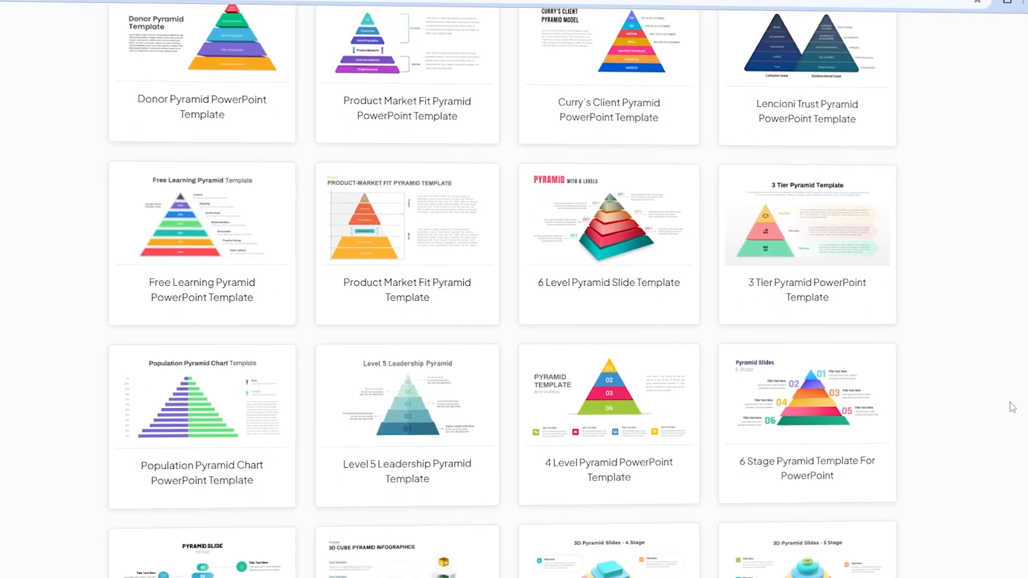
pyautogui.scroll(-3)
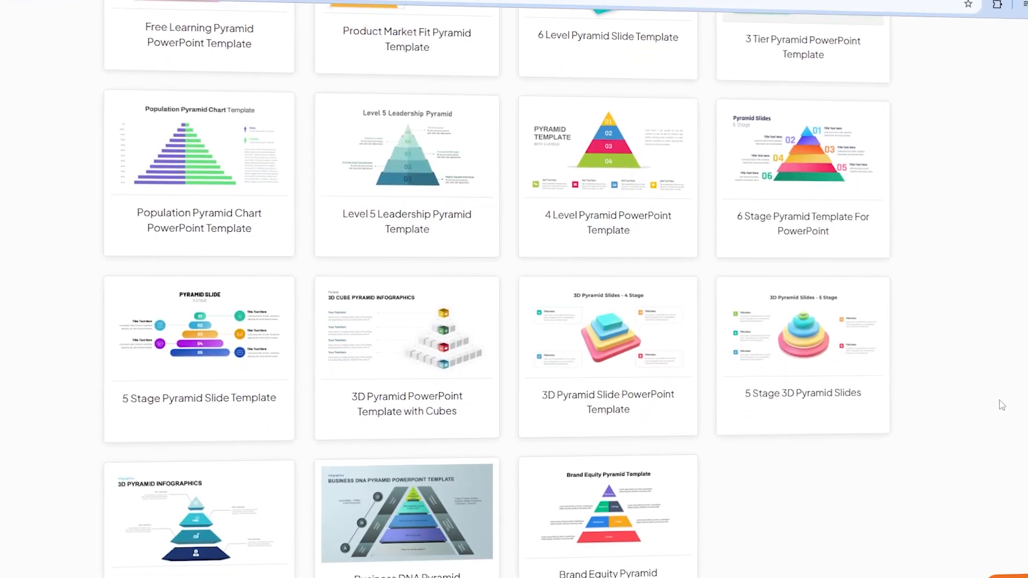